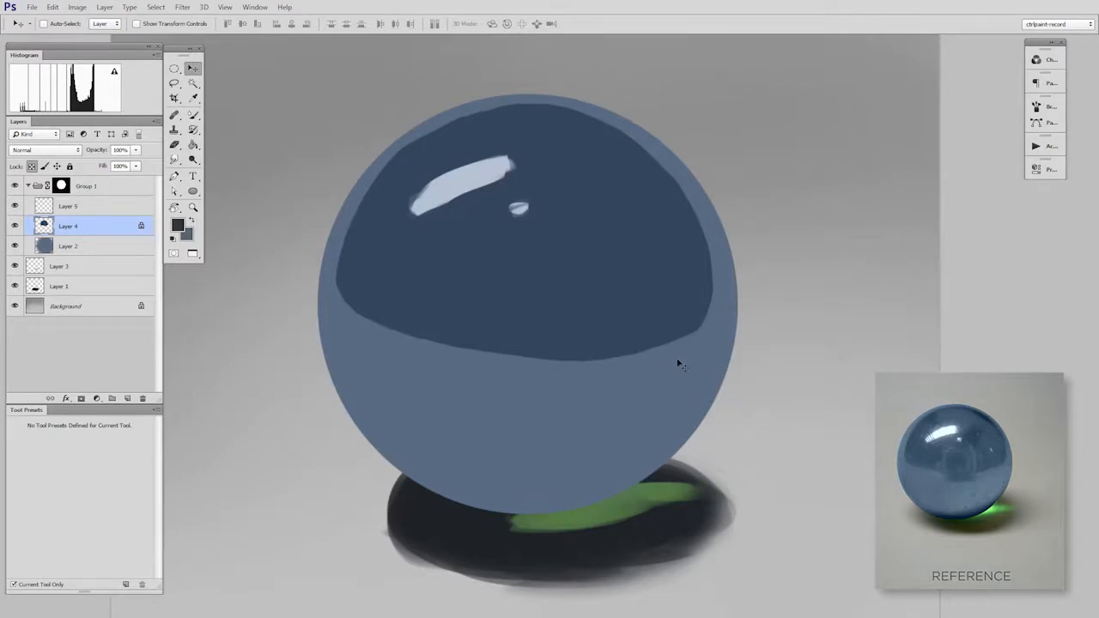
pyautogui.moveTo(682, 370)
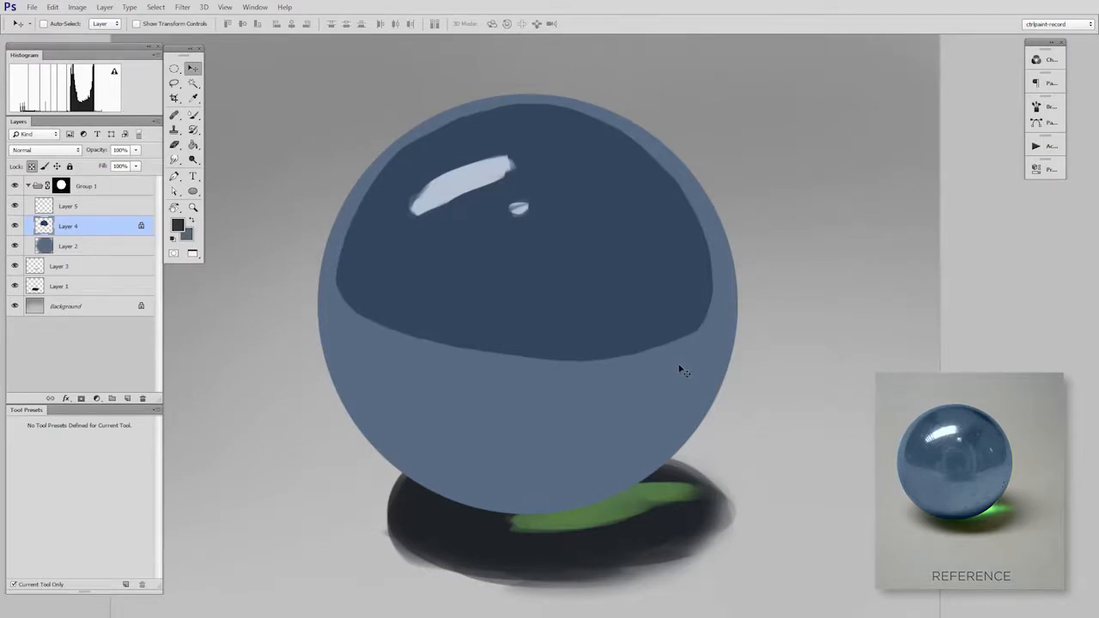
# Switch to the Brush tool from the toolbar.
pyautogui.click(174, 114)
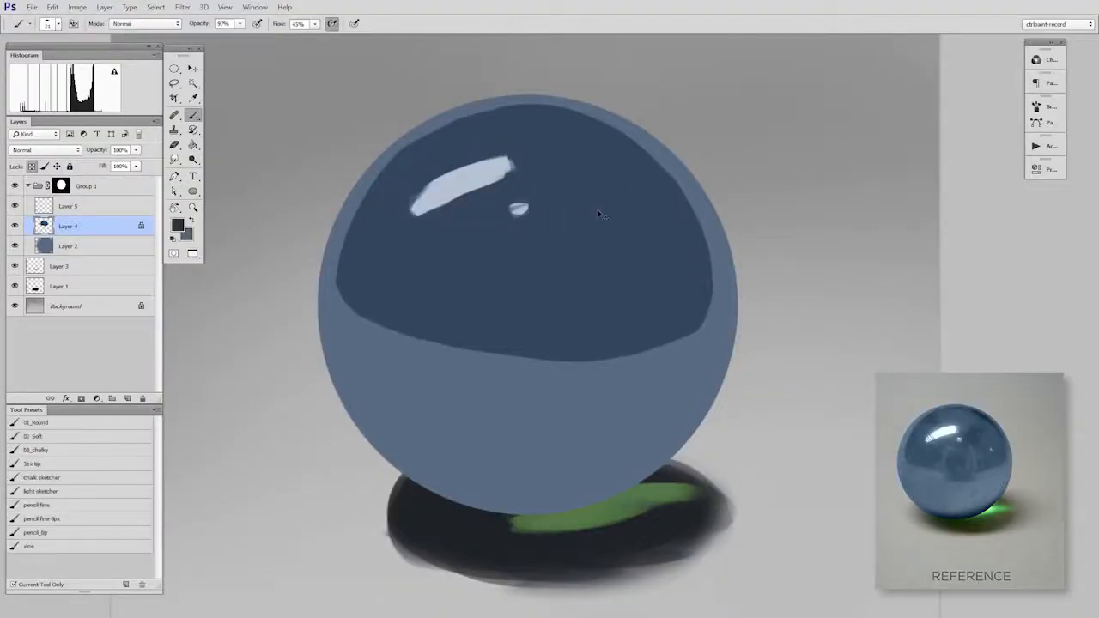
# Set the foreground colour to a darker navy blue in the Color Picker.
pyautogui.click(178, 225)
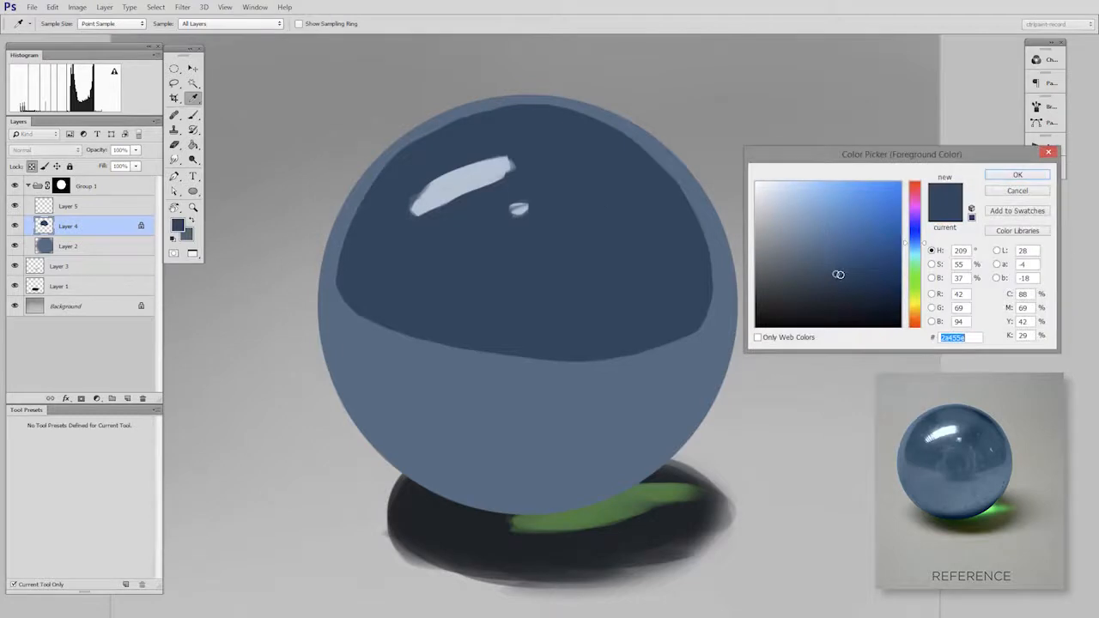
pyautogui.click(842, 292)
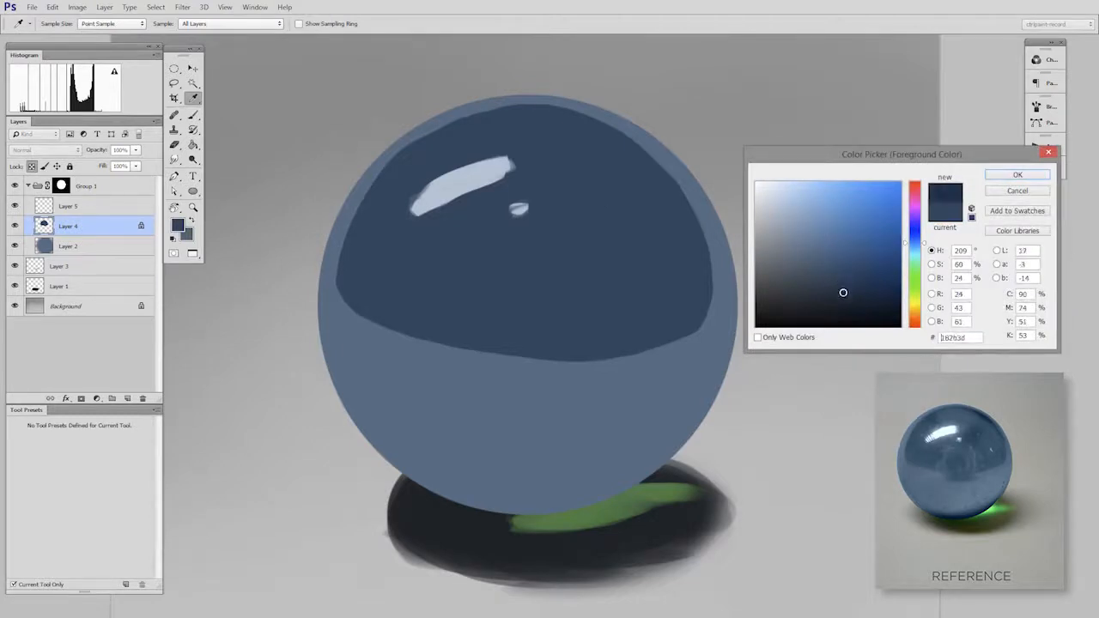
pyautogui.click(1017, 174)
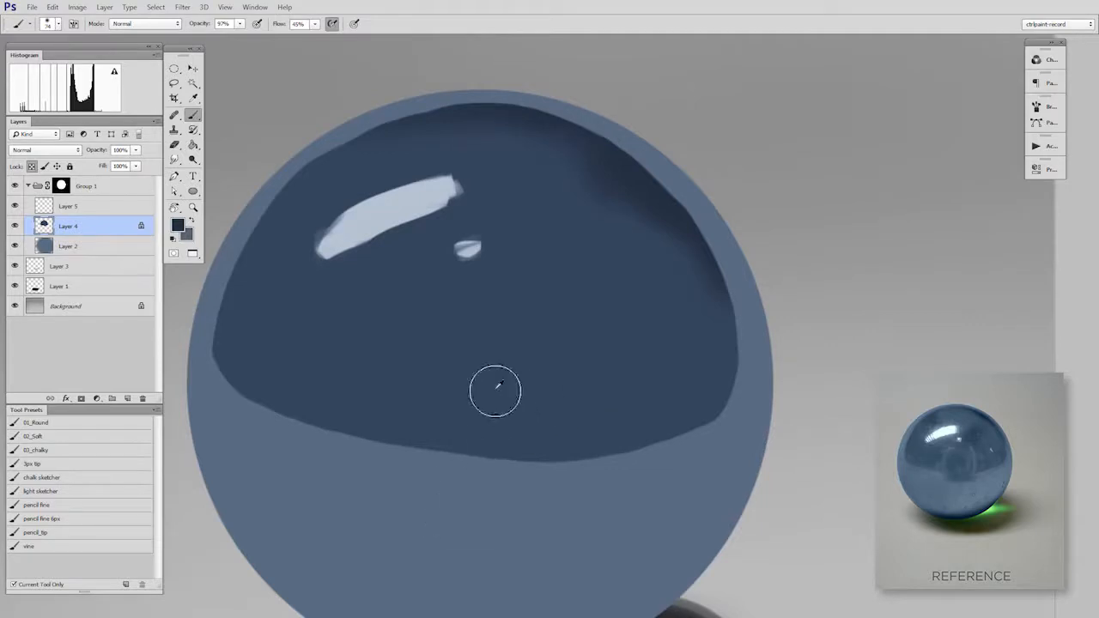
# Pick a slightly lighter blue and brush a faint camera reflection inside the dark interior.
pyautogui.click(176, 221)
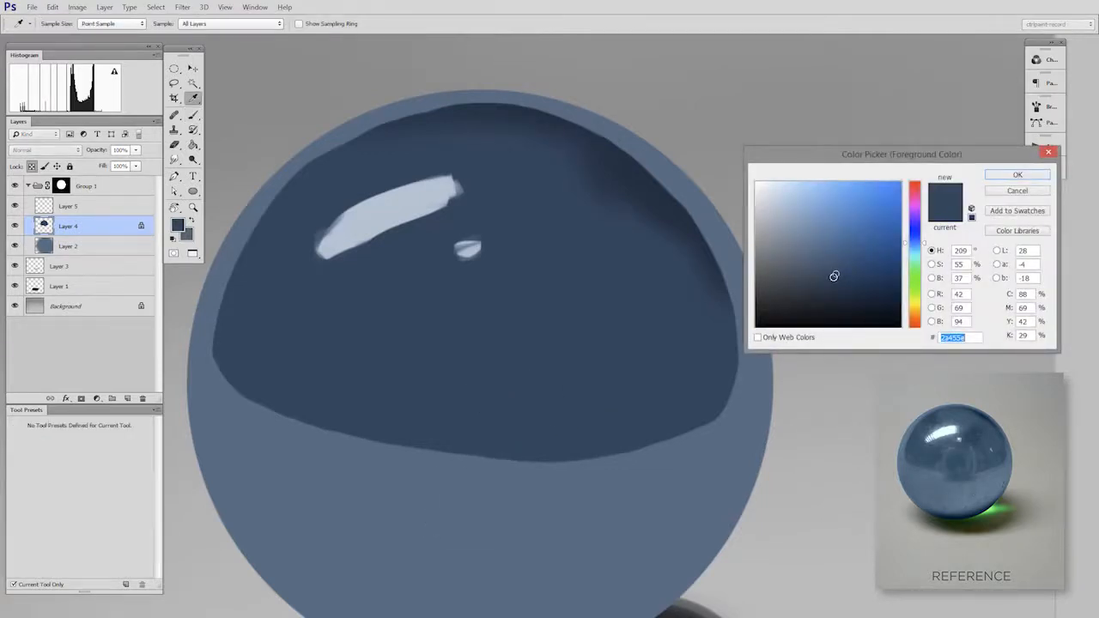
pyautogui.click(827, 253)
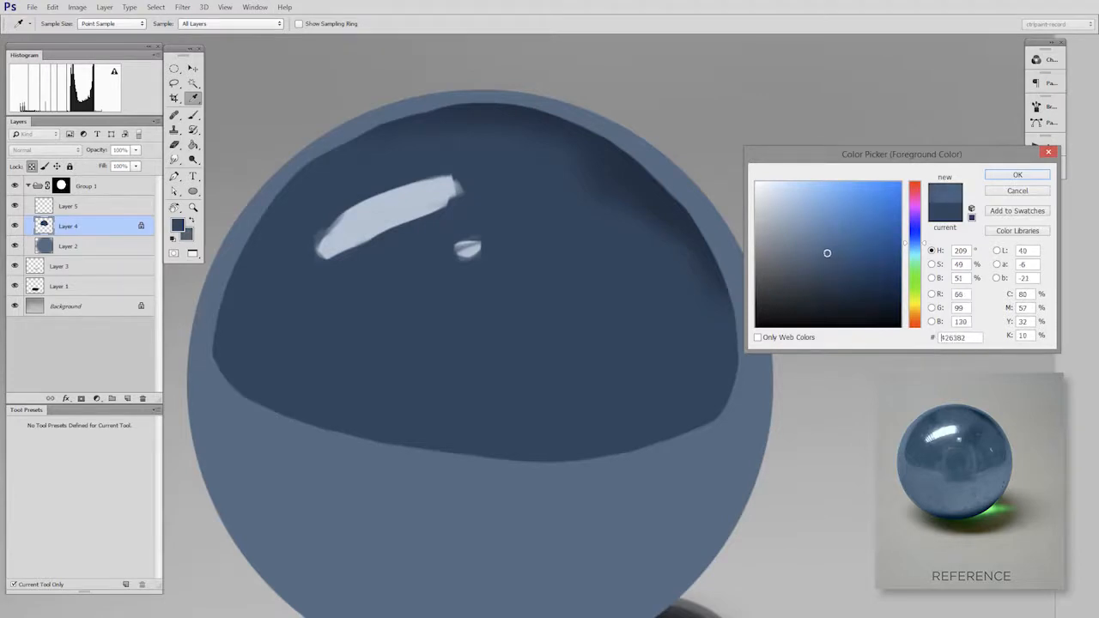
pyautogui.click(823, 257)
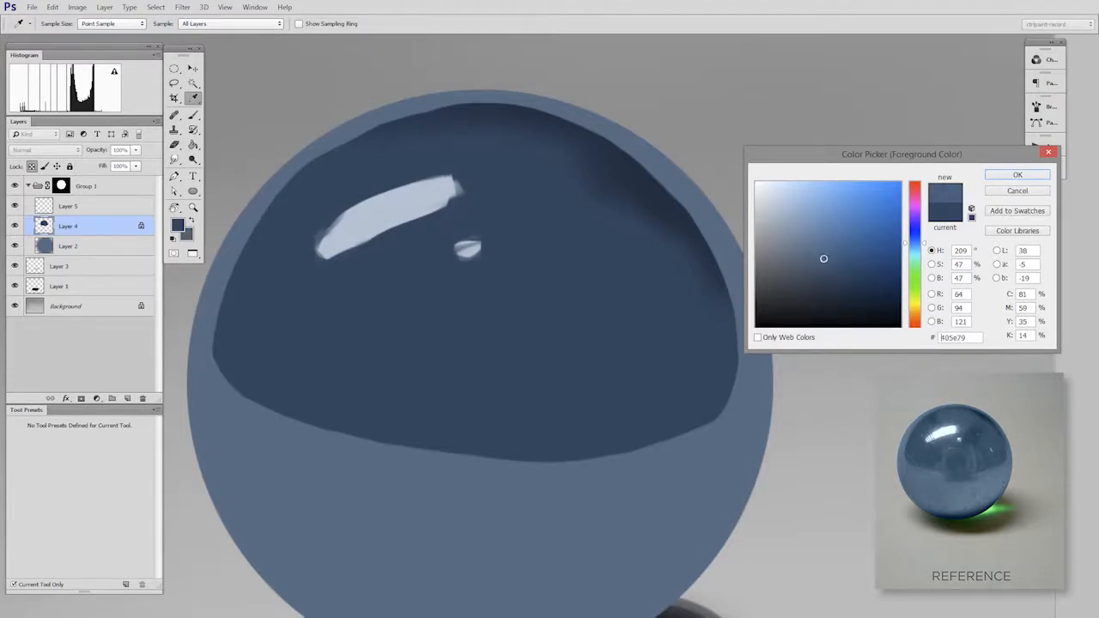
pyautogui.click(1017, 174)
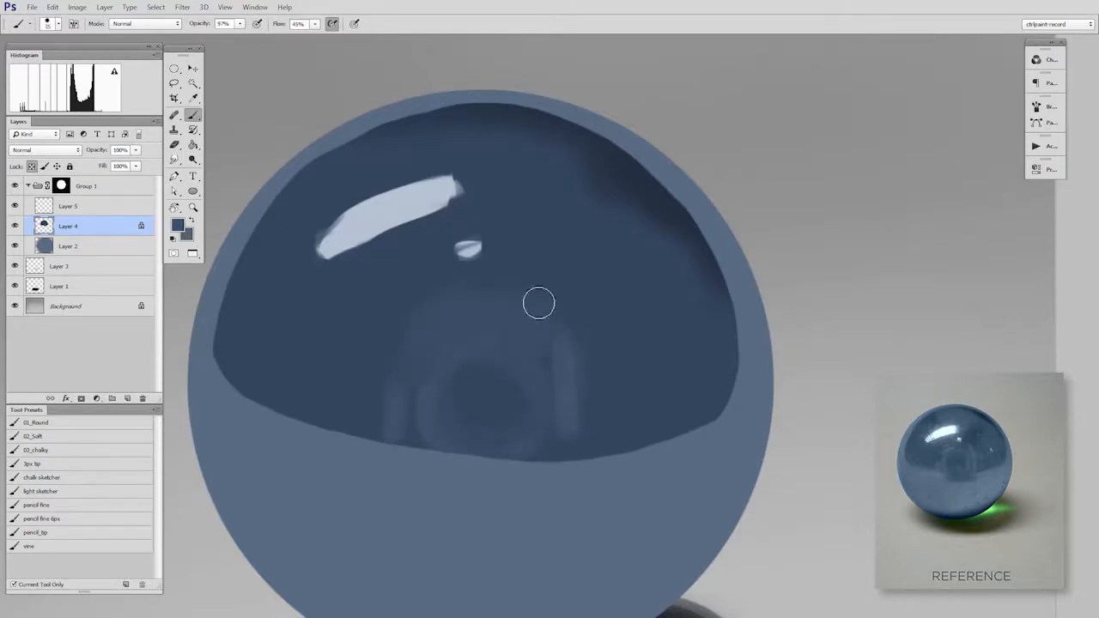
pyautogui.moveTo(538, 302); pyautogui.dragTo(684, 358)
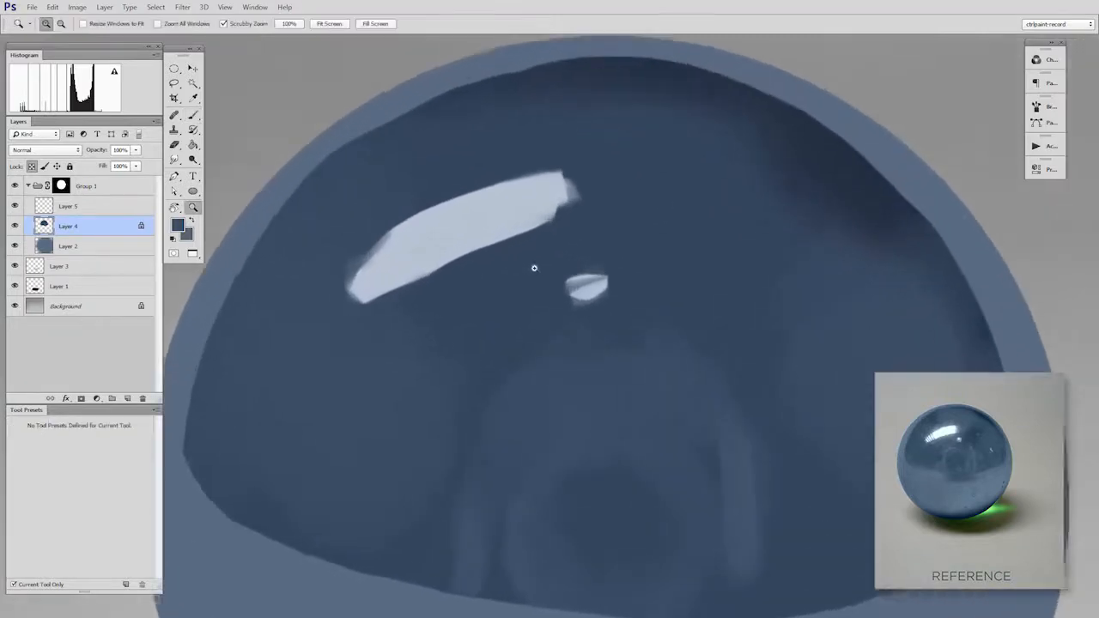
# Choose progressively paler blues and softly paint a glow around the large highlight.
pyautogui.click(173, 115)
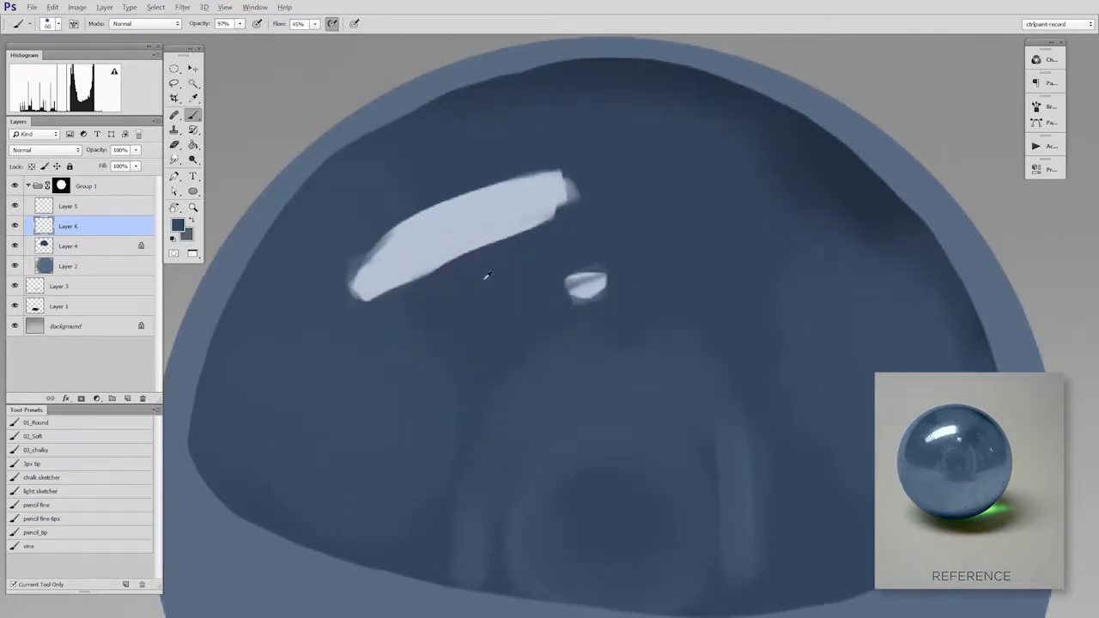
pyautogui.click(177, 222)
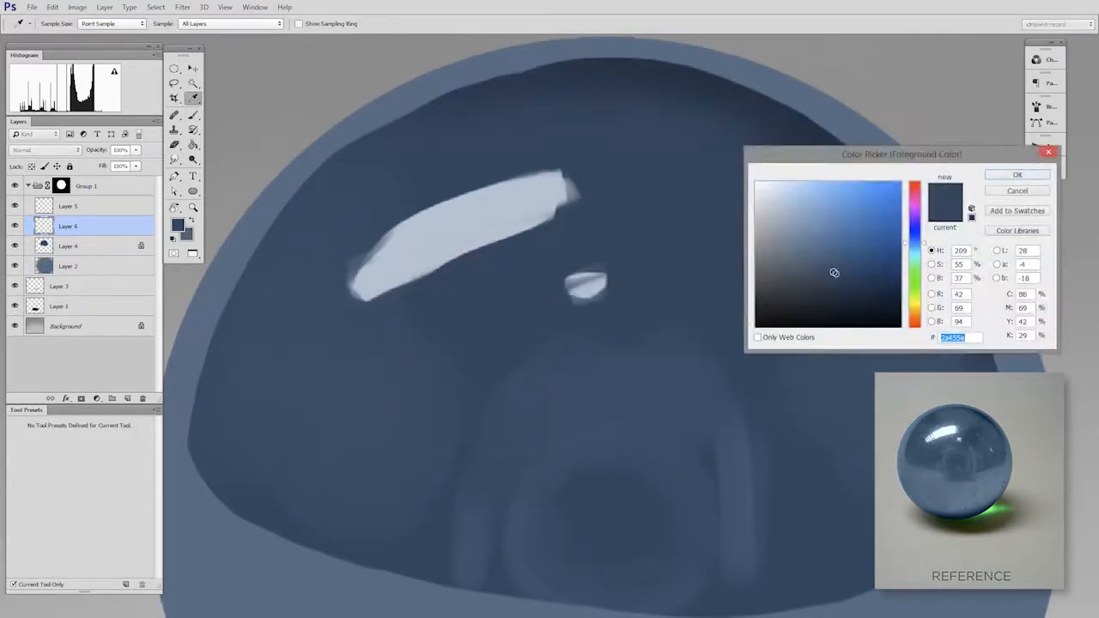
pyautogui.click(821, 255)
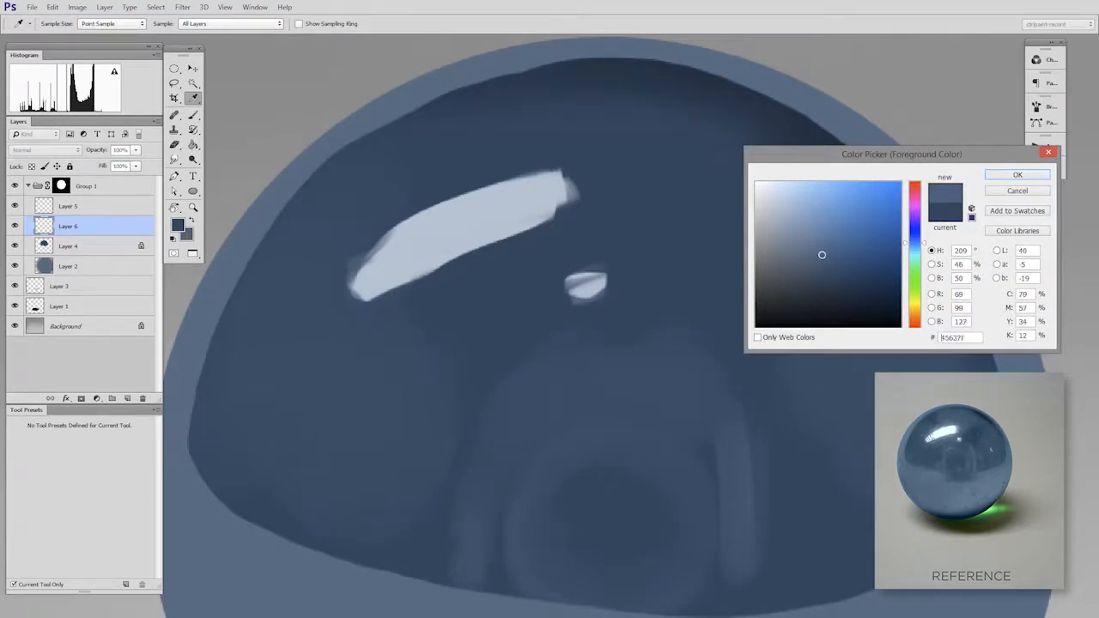
pyautogui.click(1017, 174)
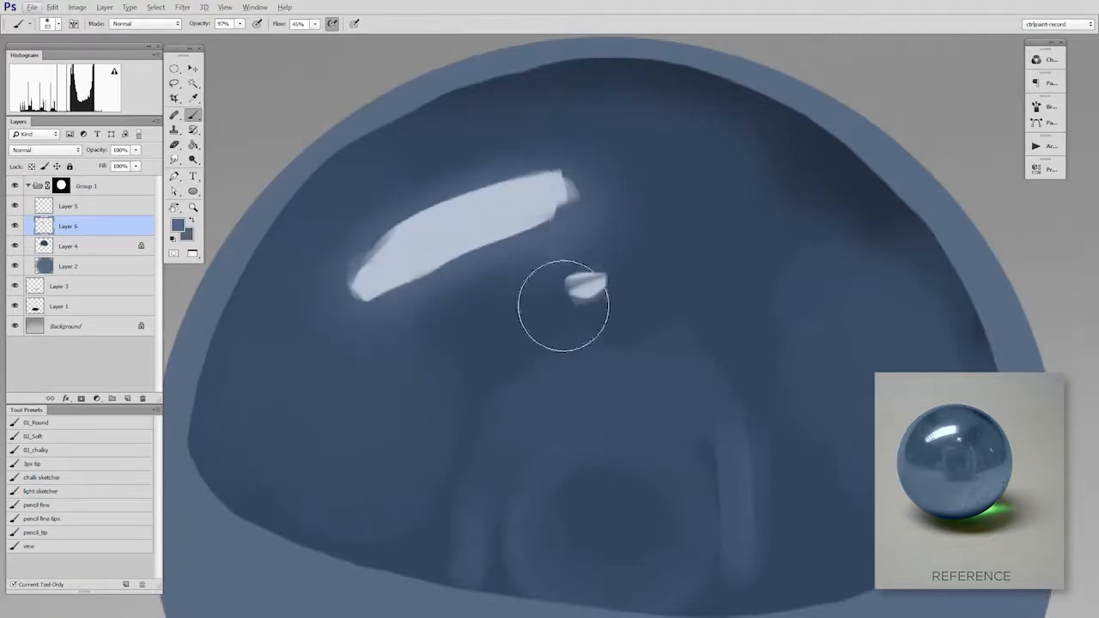
pyautogui.click(179, 219)
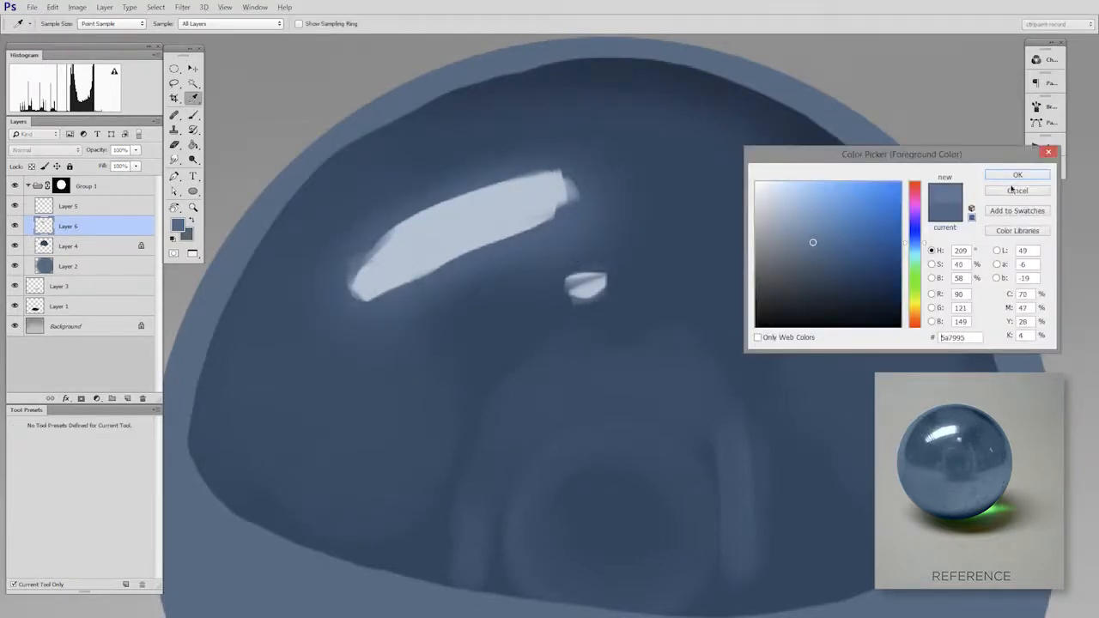
pyautogui.click(1017, 175)
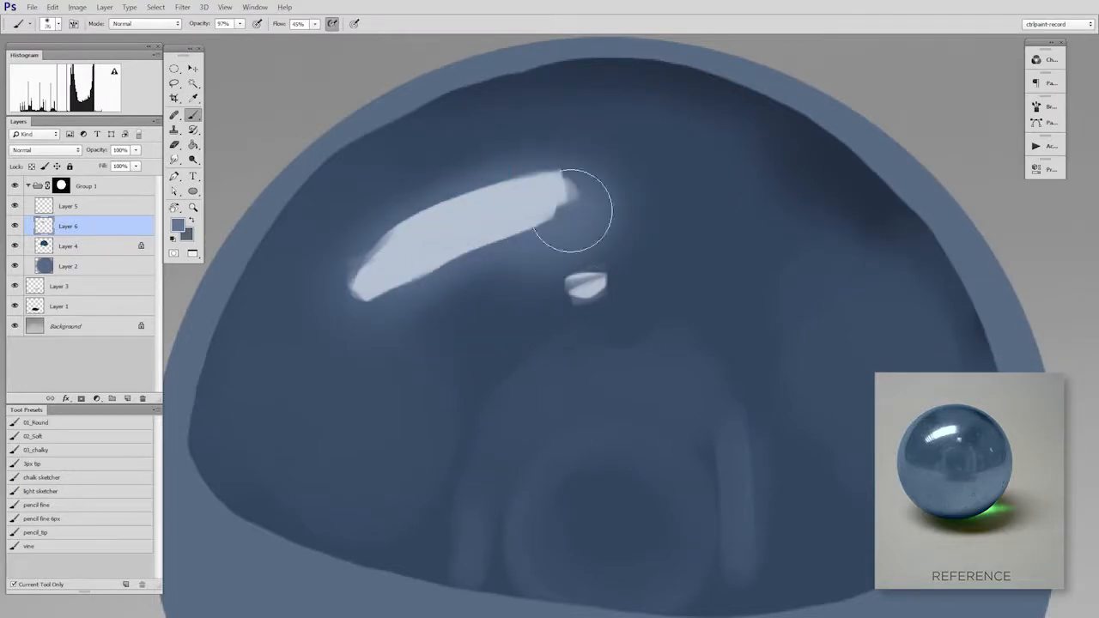
pyautogui.moveTo(575, 210); pyautogui.dragTo(580, 231)
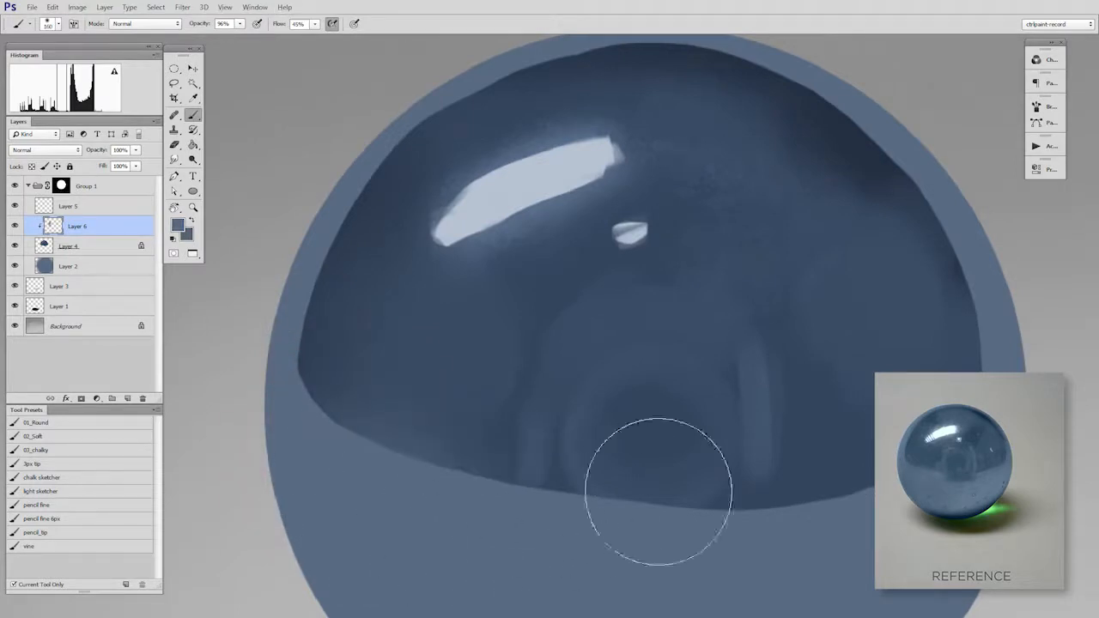
pyautogui.moveTo(867, 431)
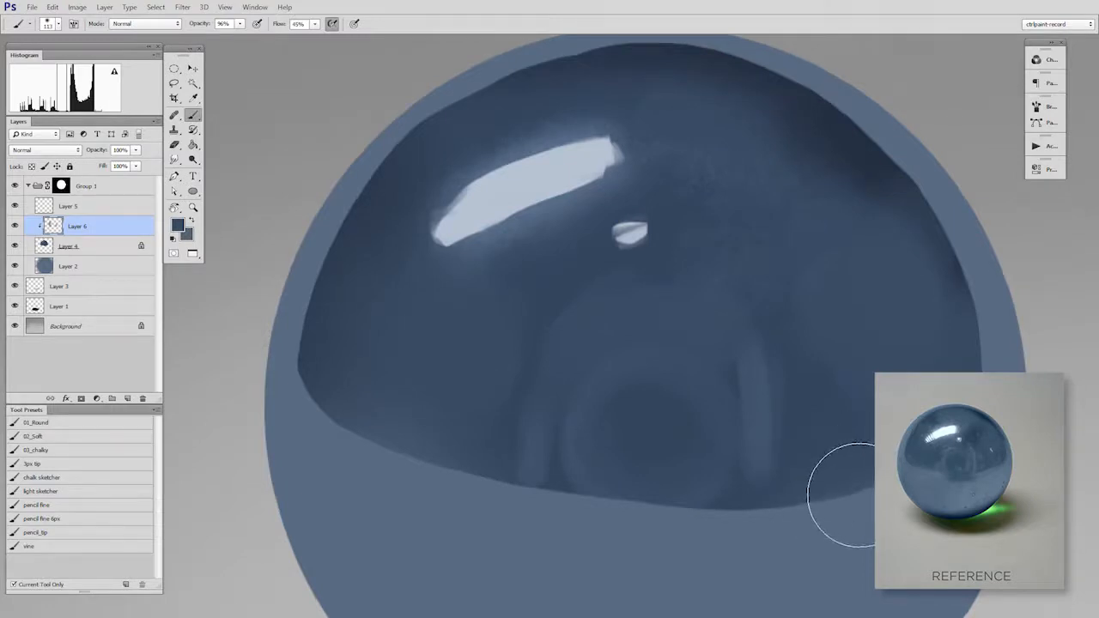
# Choose a darker navy in the Color Picker for shading the interior.
pyautogui.click(179, 220)
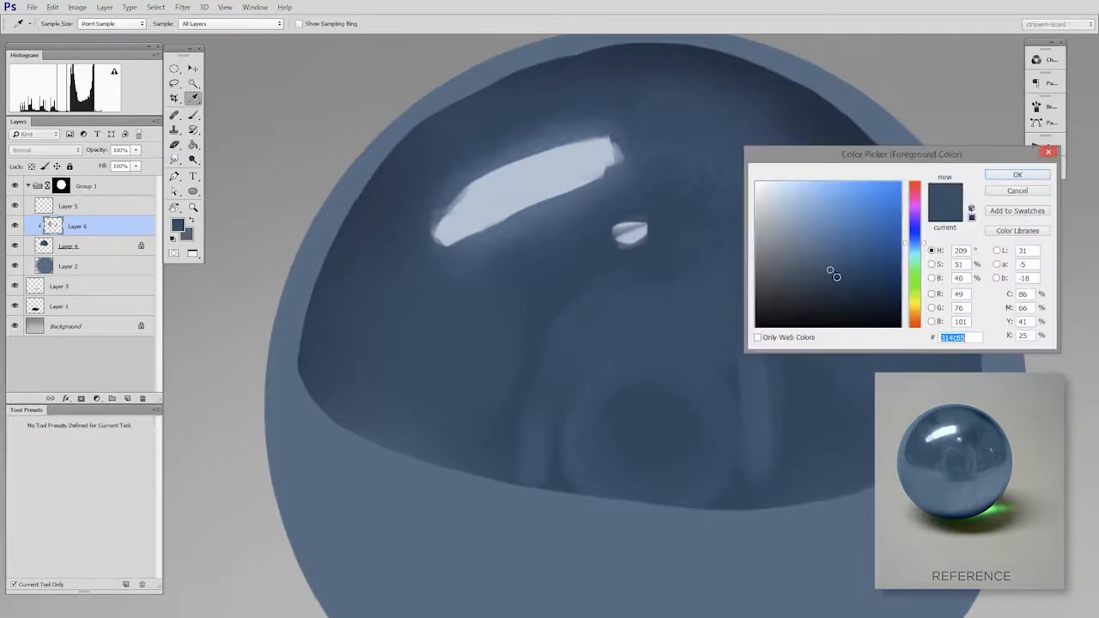
pyautogui.click(829, 291)
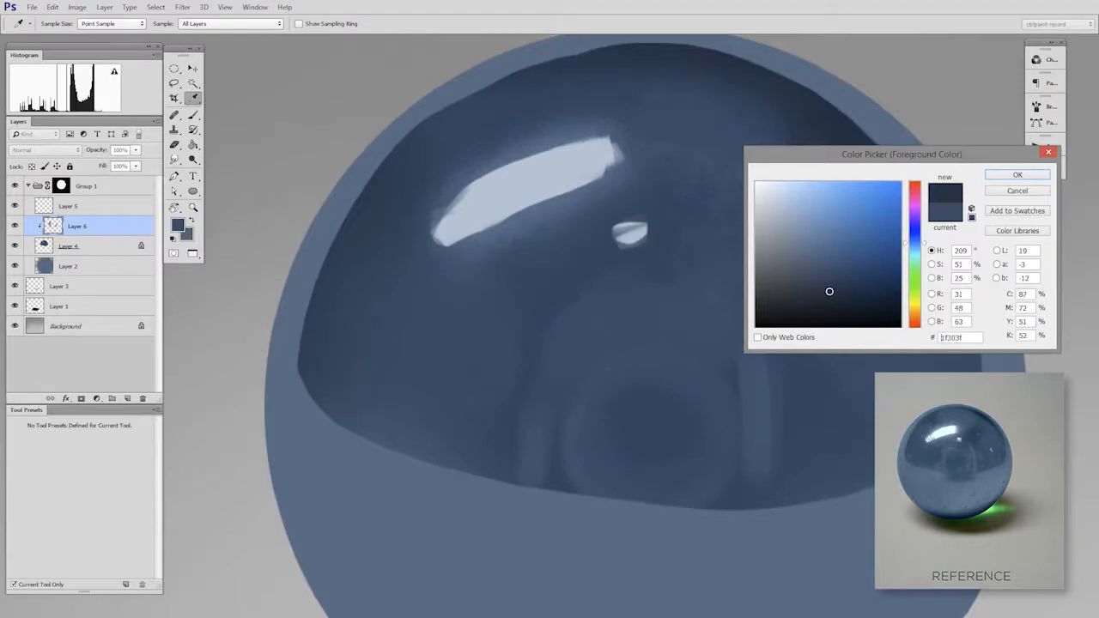
pyautogui.click(1017, 175)
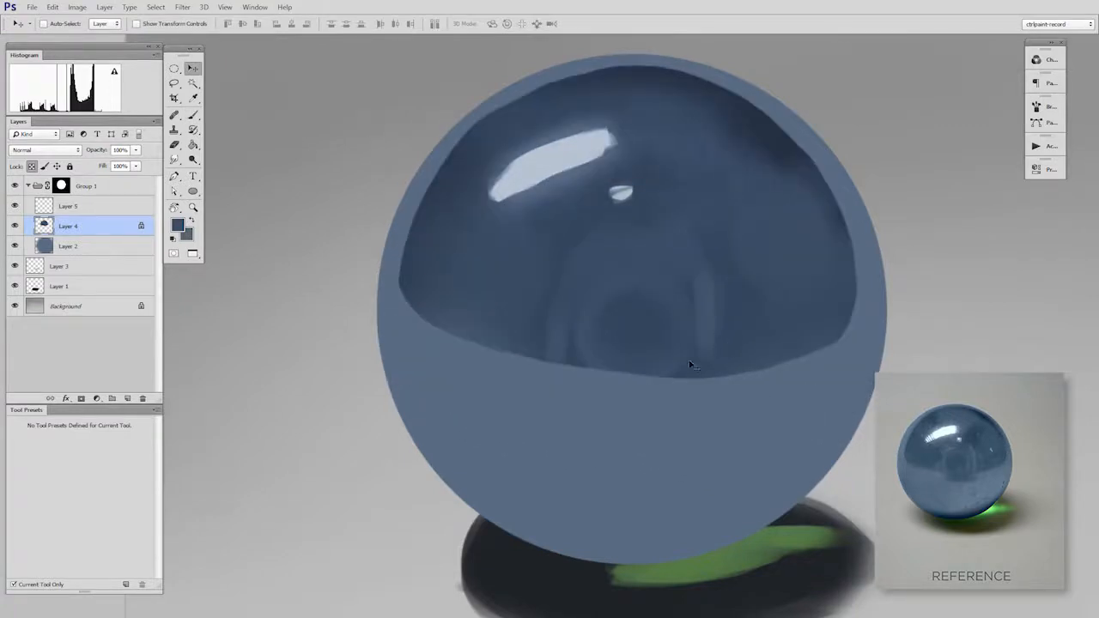
pyautogui.click(68, 246)
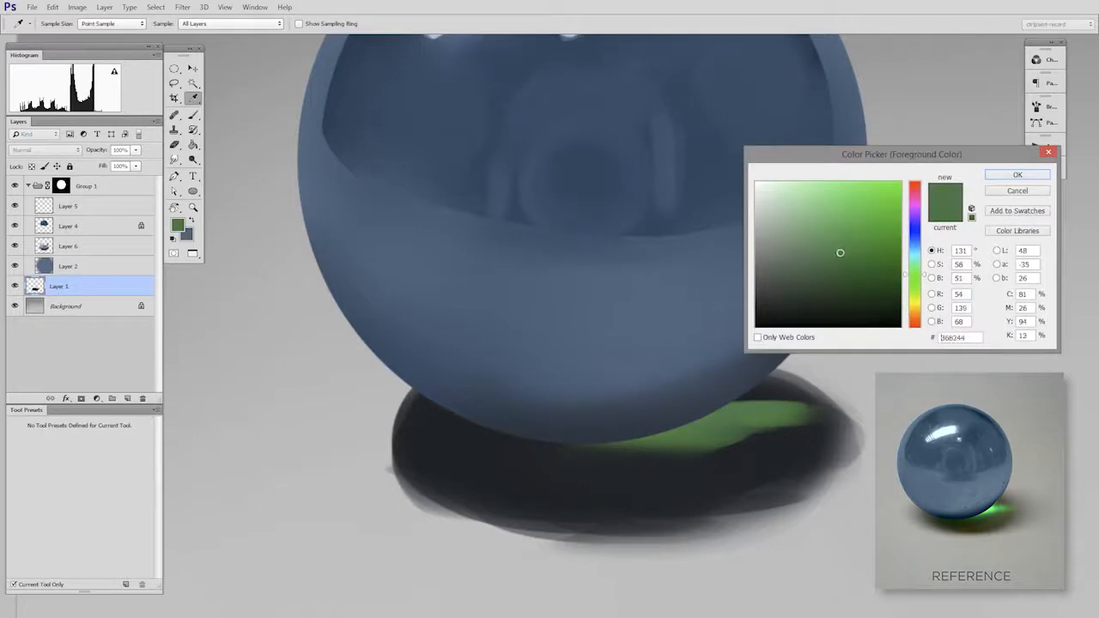
# Settle on a deeper green and brush green light across the shadow beneath the marble.
pyautogui.click(1017, 175)
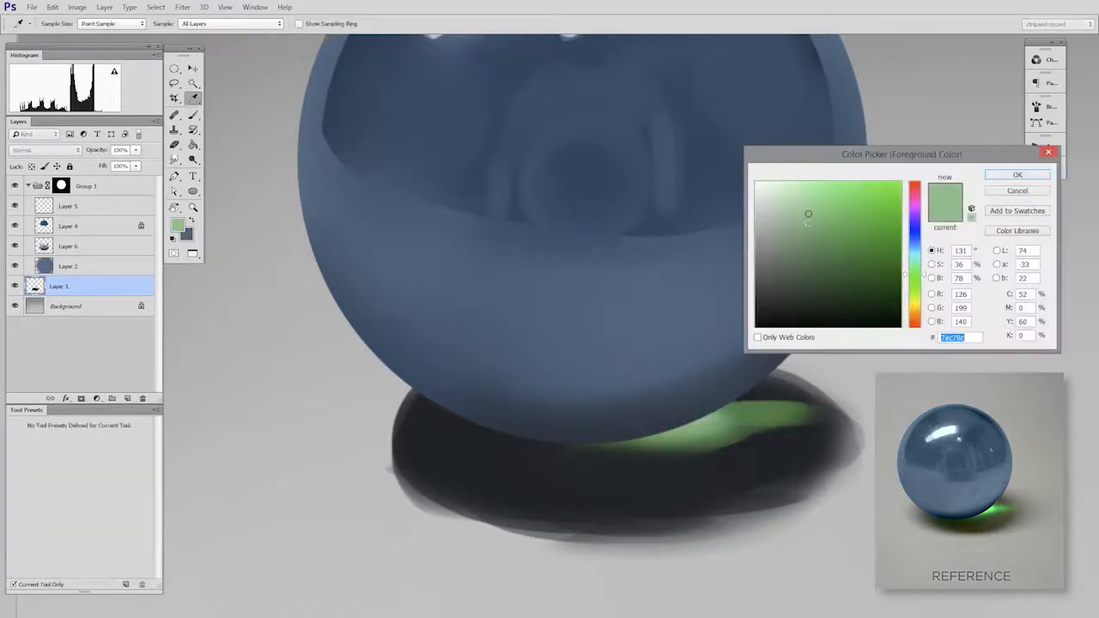
pyautogui.click(1016, 174)
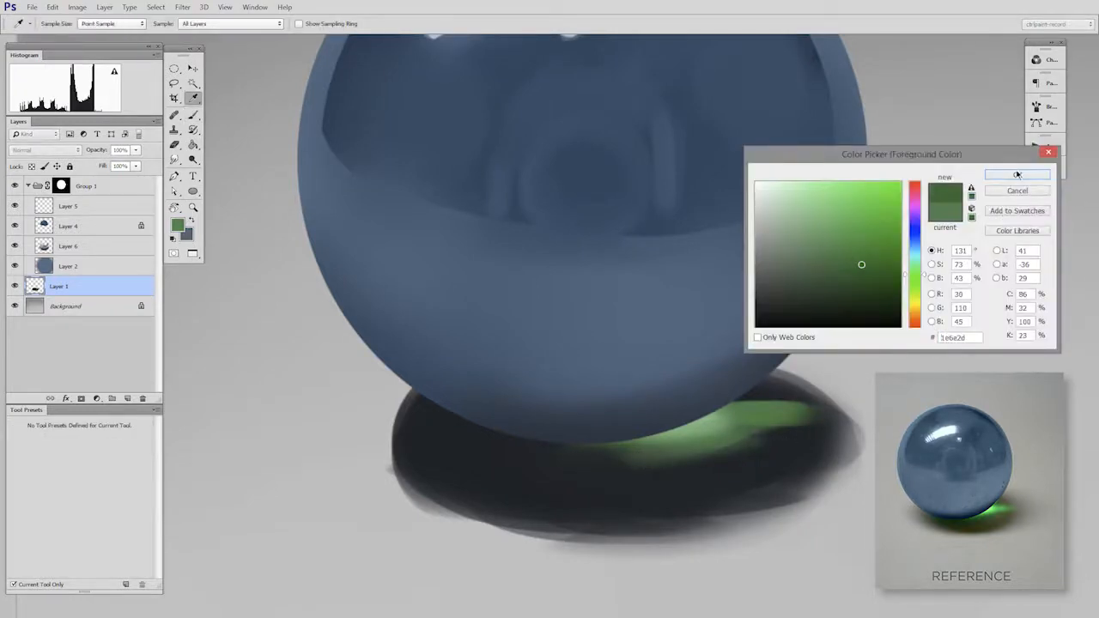
pyautogui.click(1017, 175)
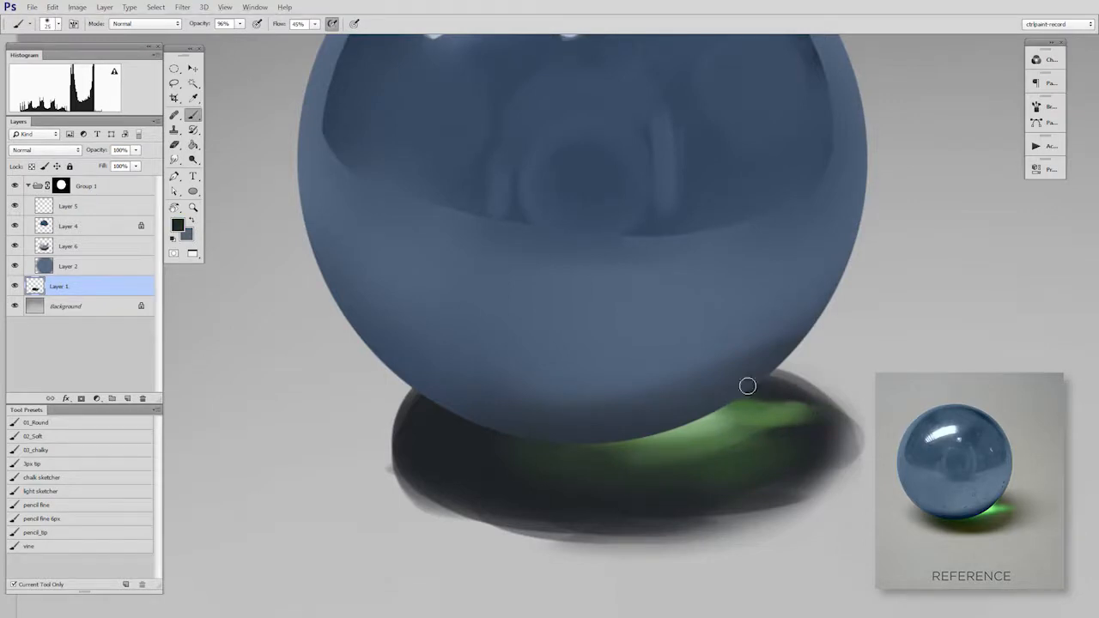
pyautogui.moveTo(747, 386); pyautogui.dragTo(793, 409)
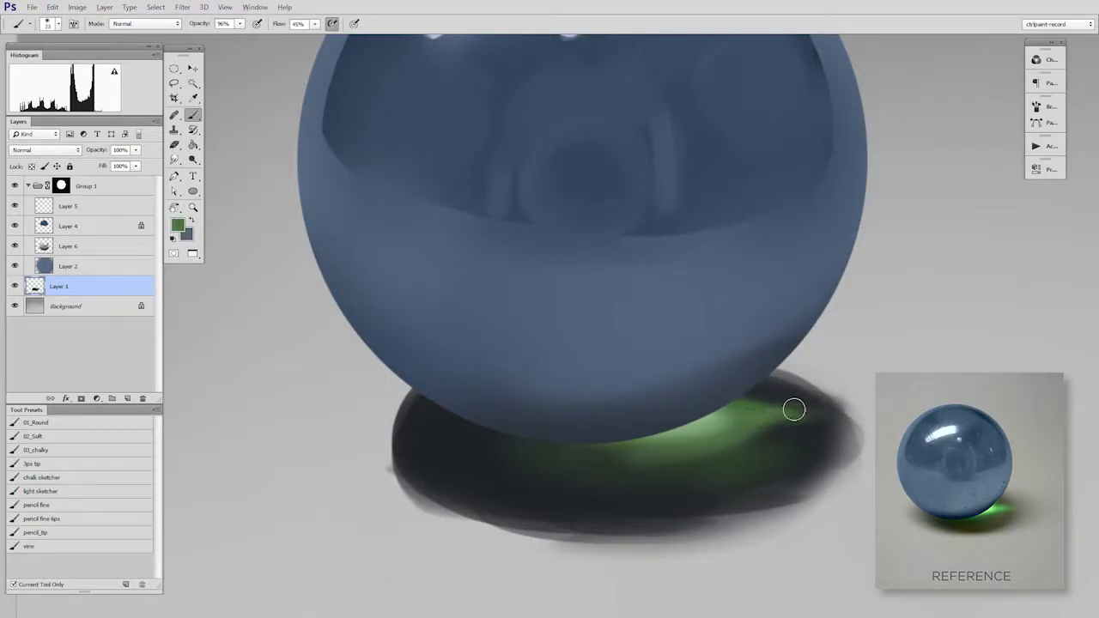
pyautogui.moveTo(793, 408); pyautogui.dragTo(639, 399)
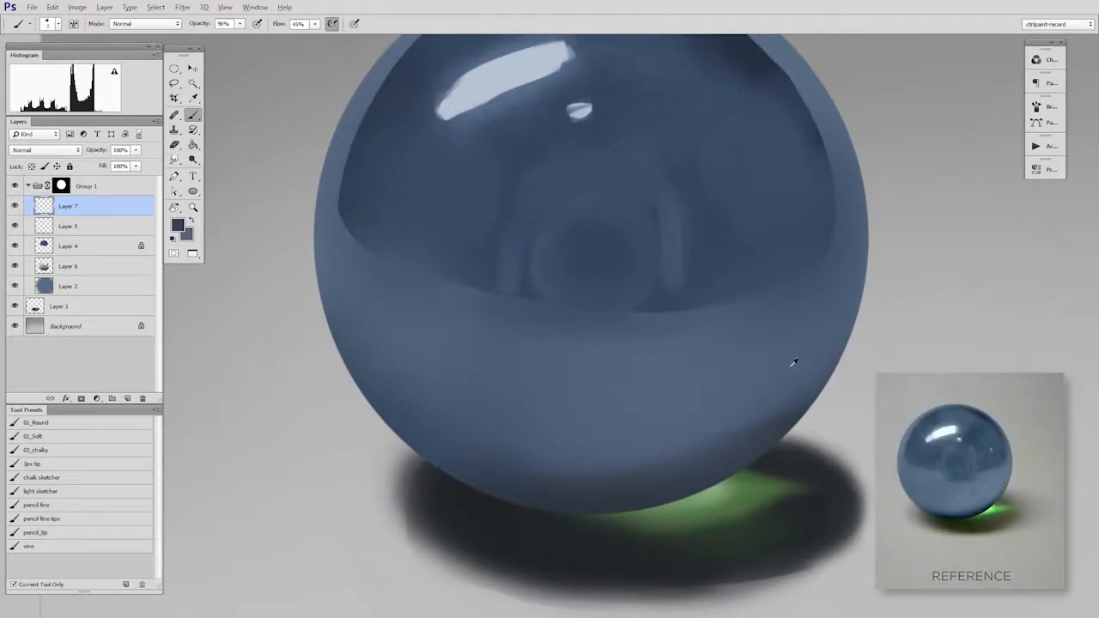
pyautogui.moveTo(740, 423)
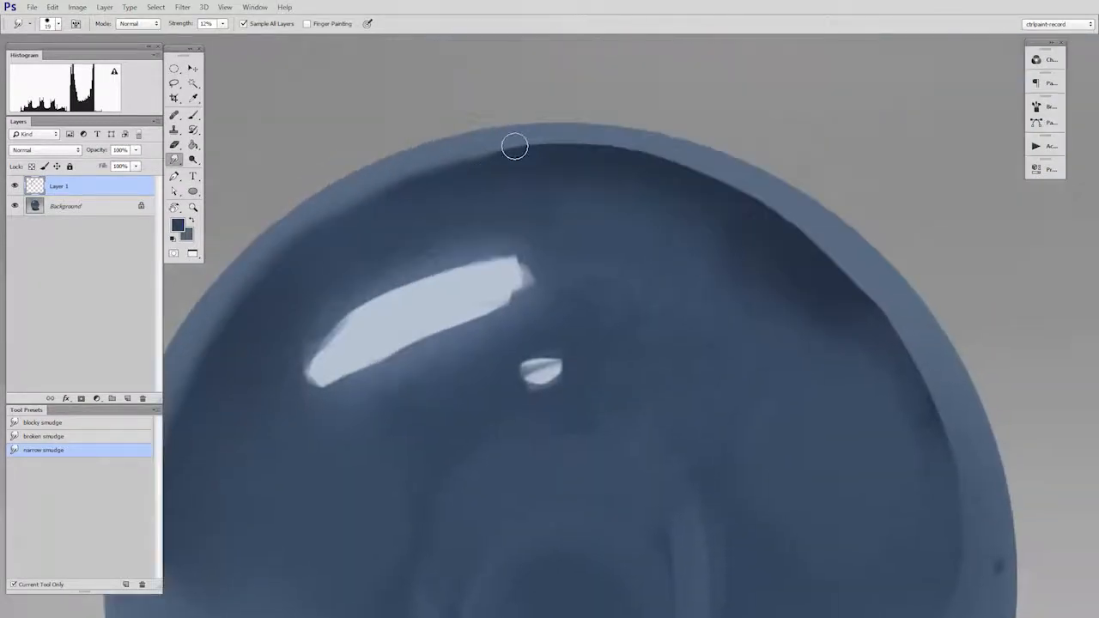
# Smudge along the marble's top edge to soften the rim transition.
pyautogui.moveTo(515, 146); pyautogui.dragTo(899, 320)
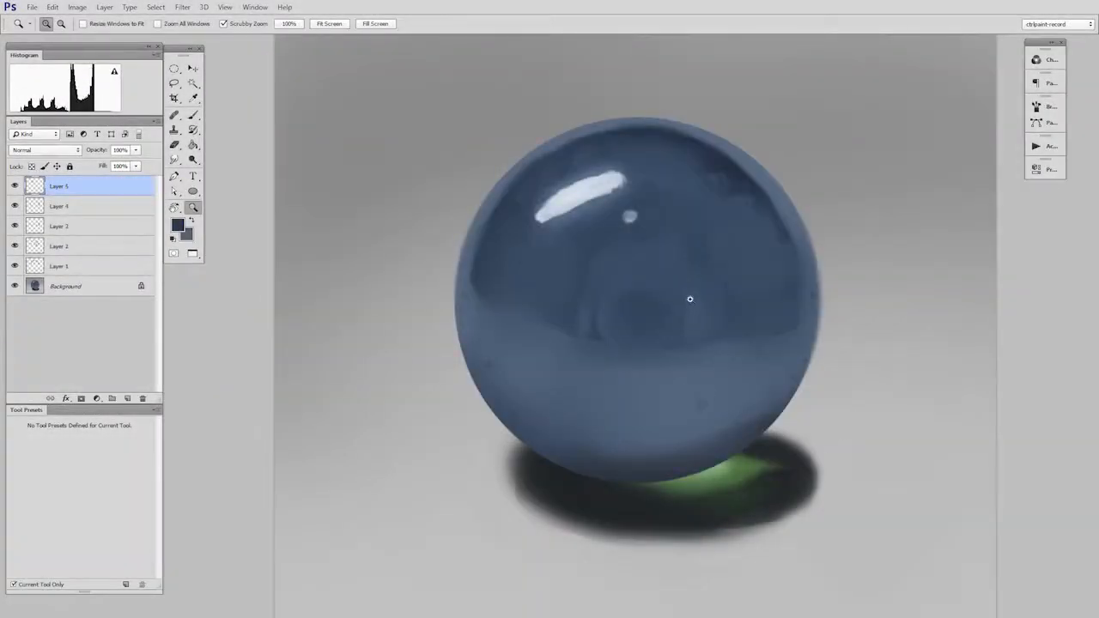
# Switch back to the Brush tool to resume painting.
pyautogui.click(174, 115)
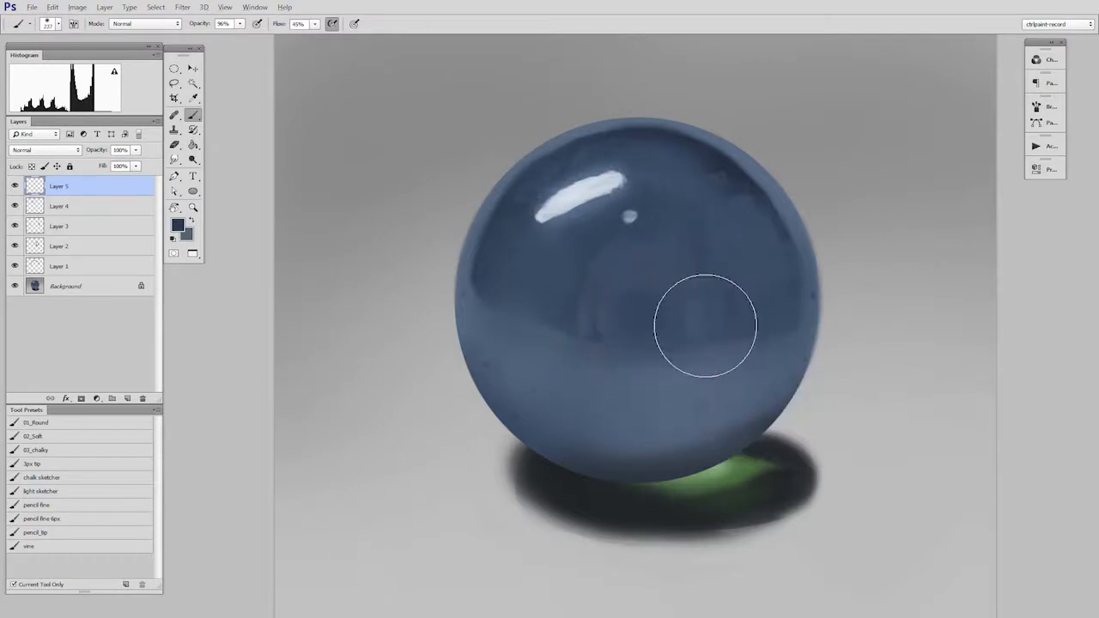